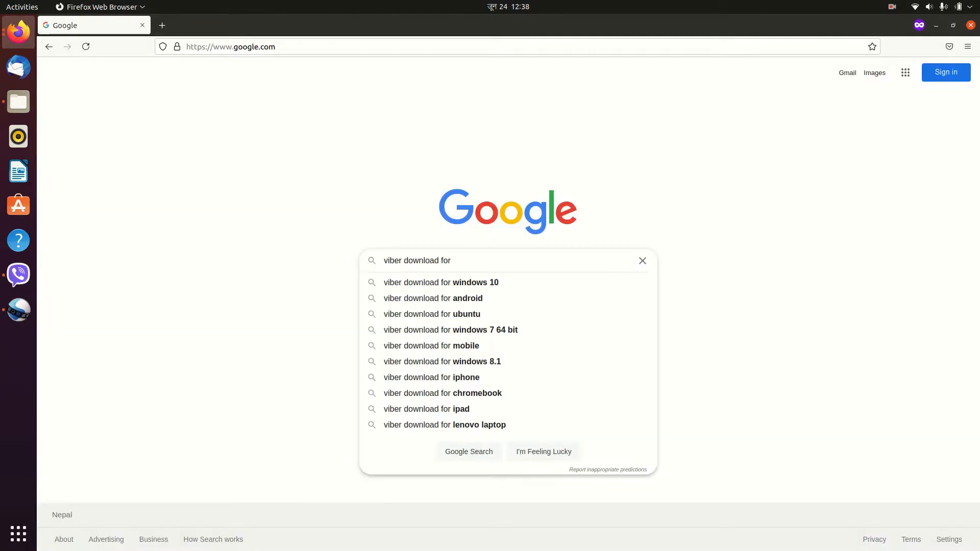
- Search Google for 'viber download for ubuntu' and go to viber.com's Download page
click(431, 314)
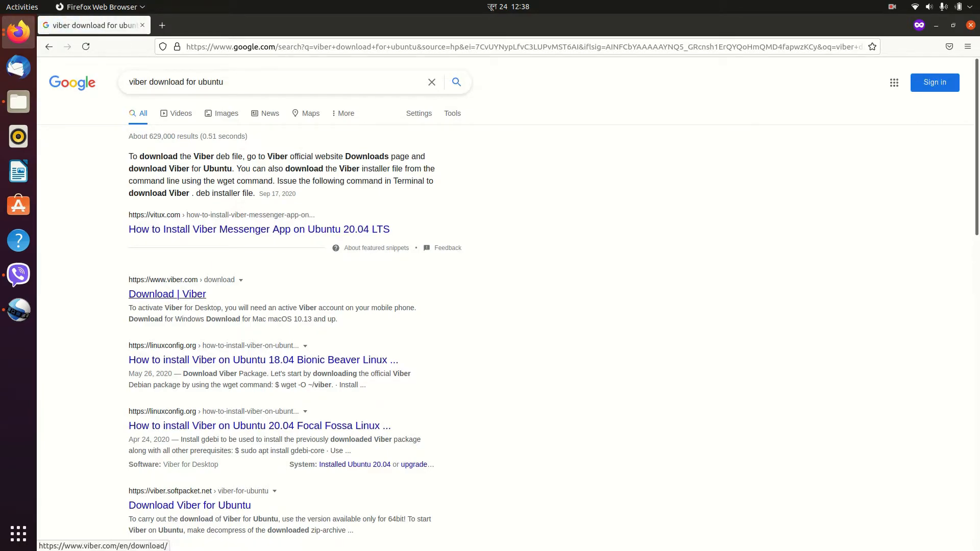
click(166, 294)
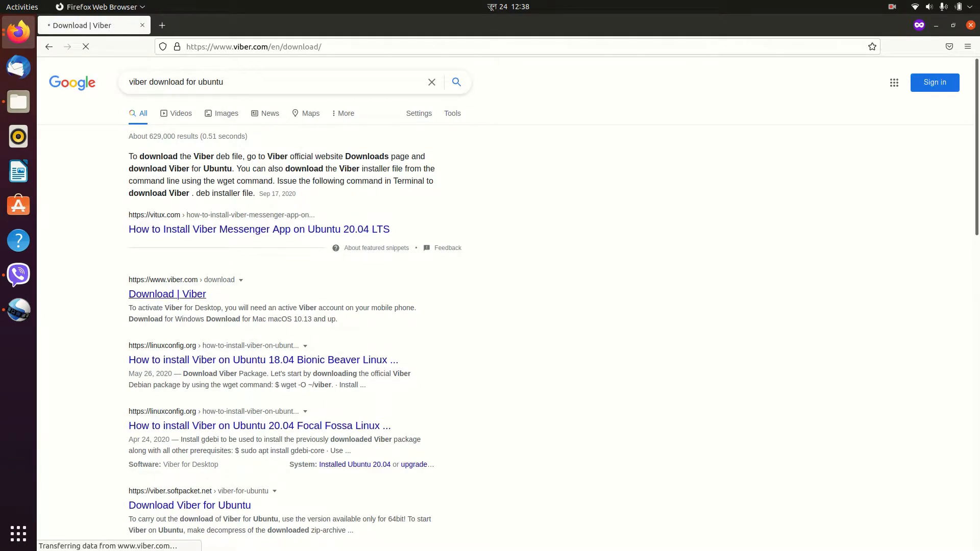
- Start the 'Download Viber for Linux Ubuntu' package download from the Viber site
click(167, 294)
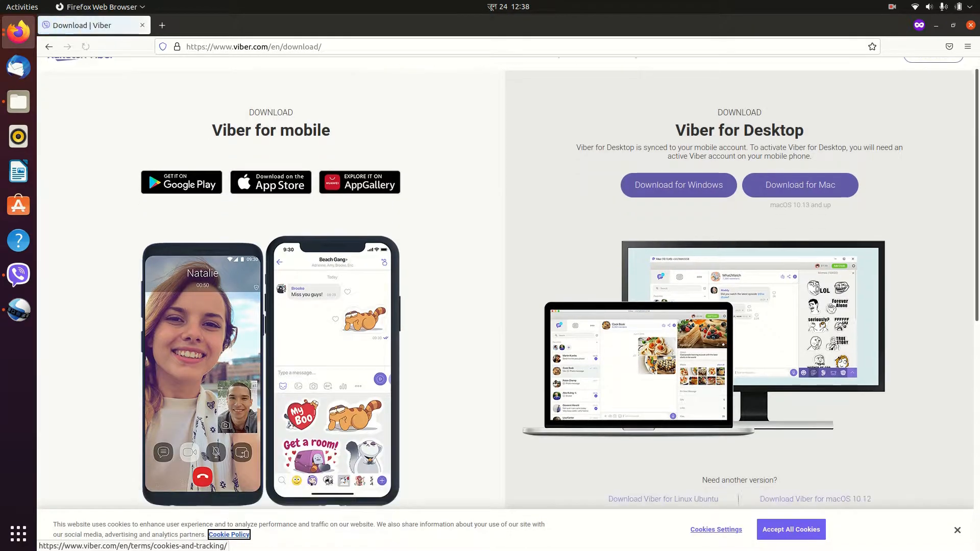
scroll(down, 3)
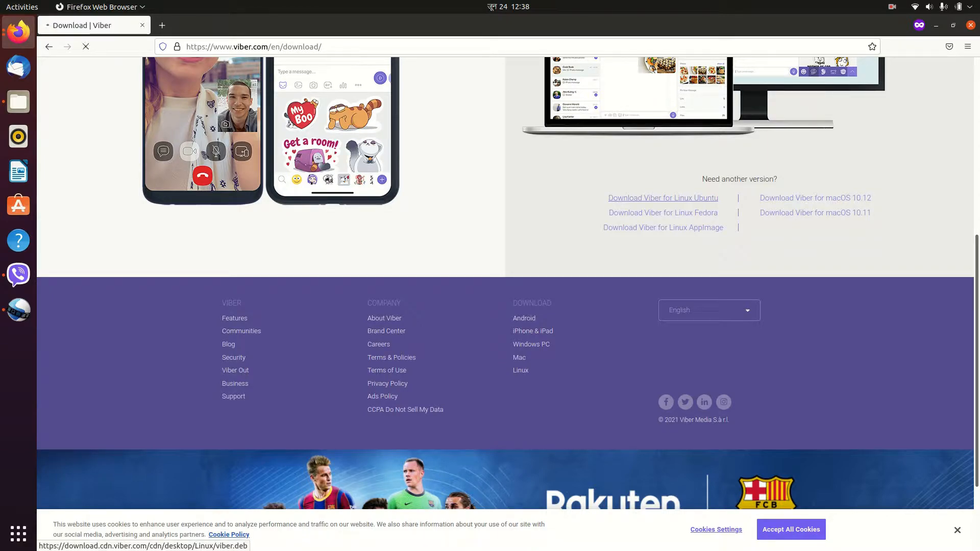
click(663, 197)
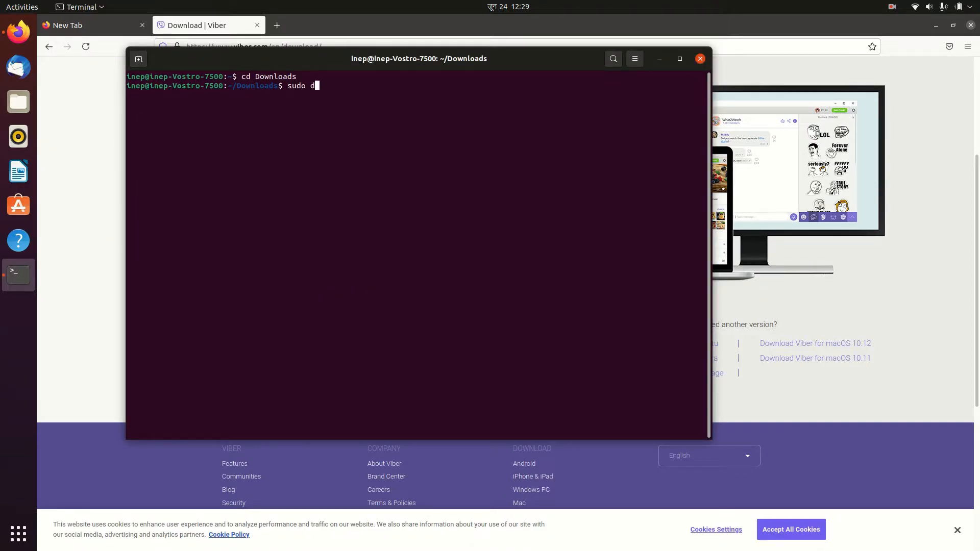
- Run 'sudo dpkg -i viber.deb' in Downloads and confirm with the administrator password
text(pkg)
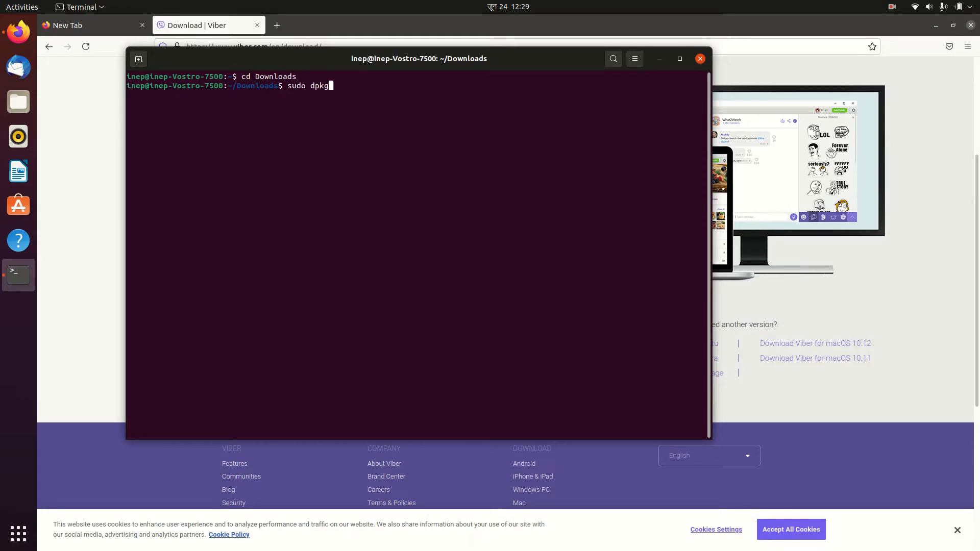
text(-)
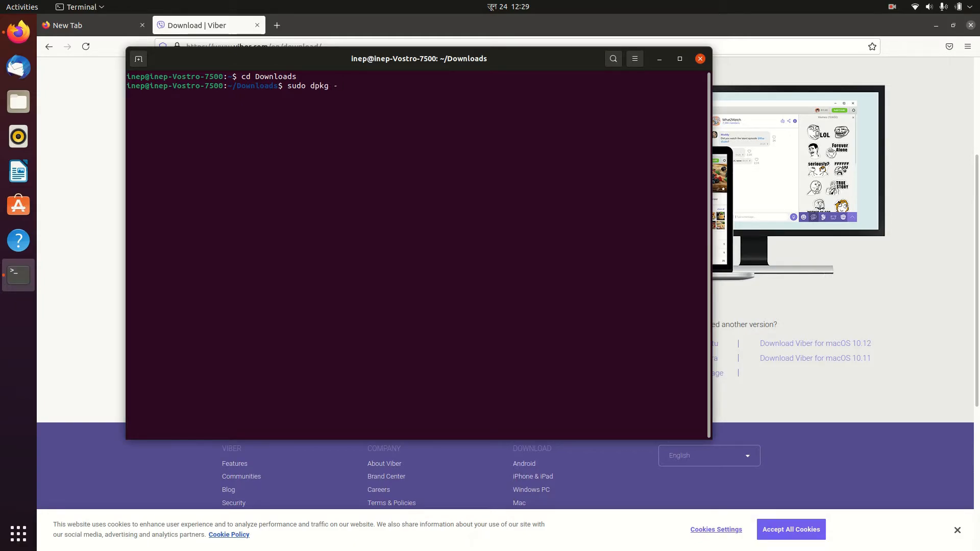
text(i)
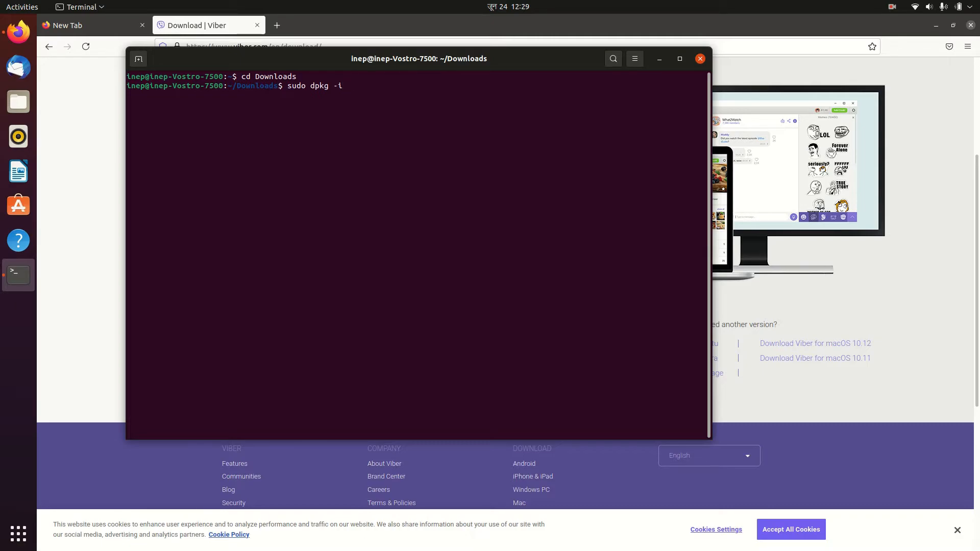
text(viber.deb)
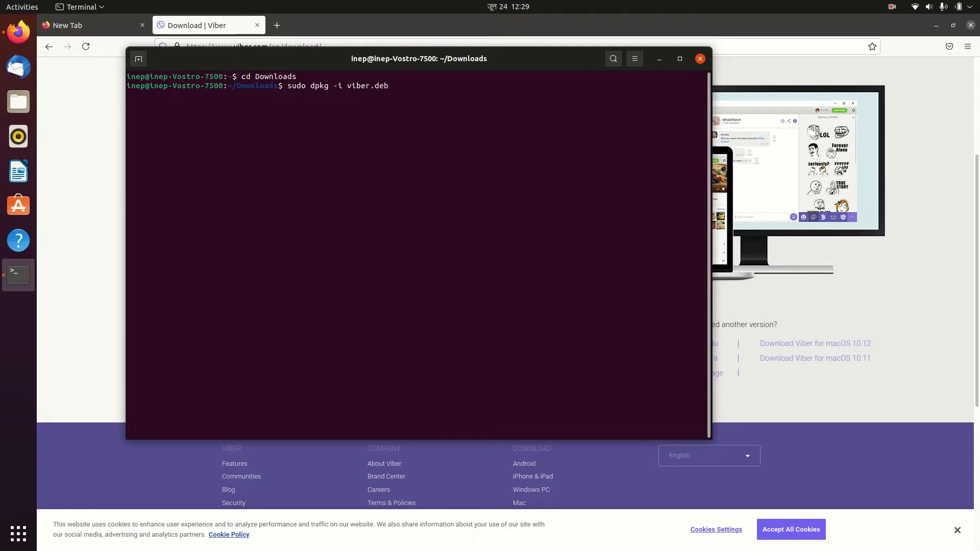
key(Return)
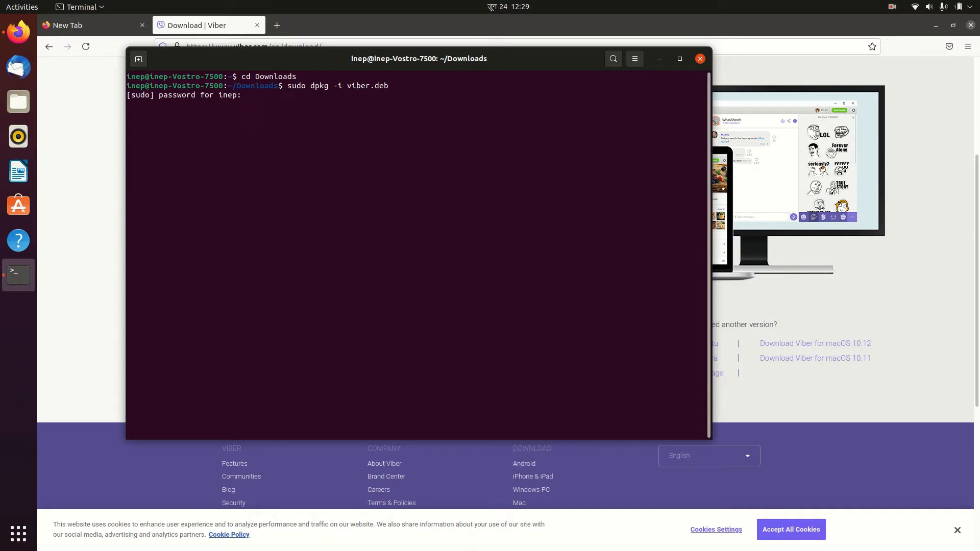
key(Return)
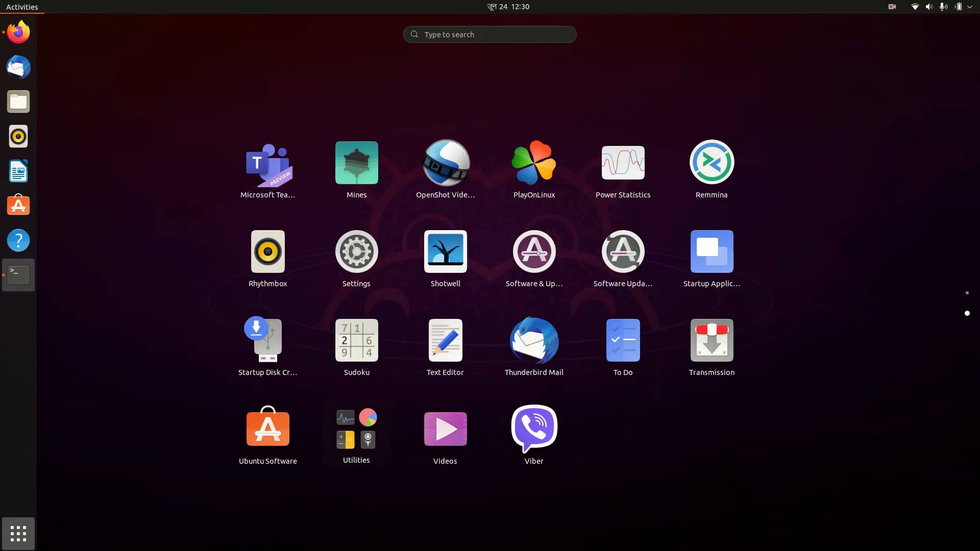
- Start Viber from the Applications grid so its QR-code sign-in screen appears
click(533, 428)
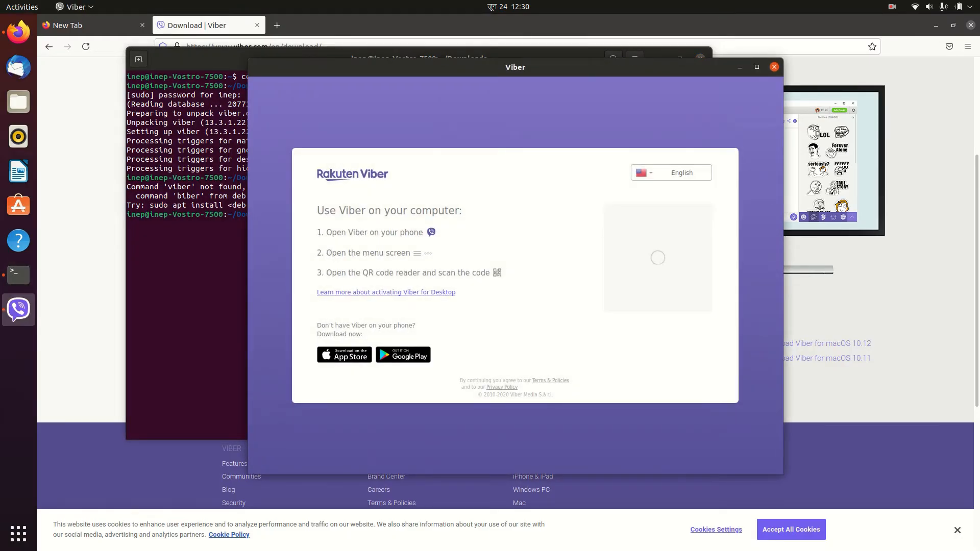